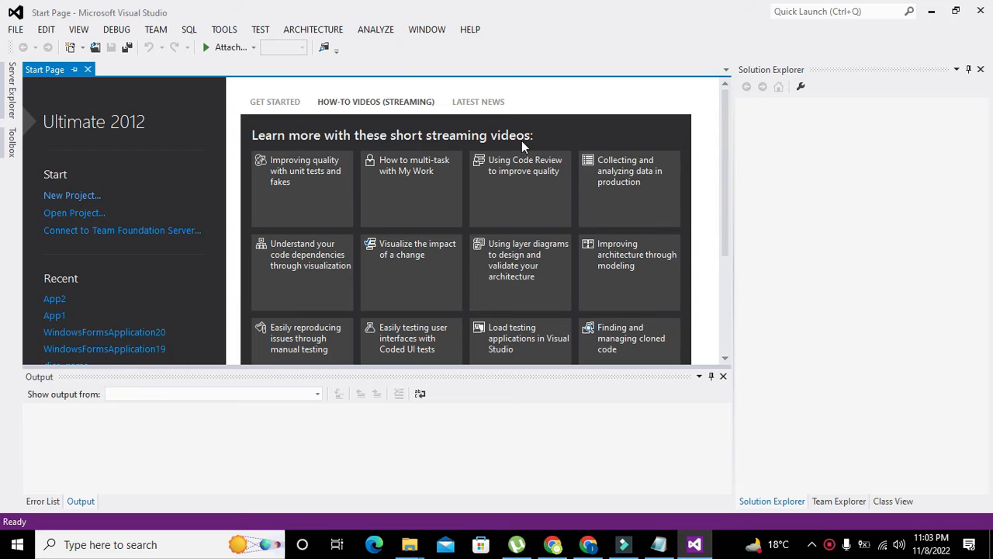
{"action": "mouse_move", "coordinate": [438, 64]}
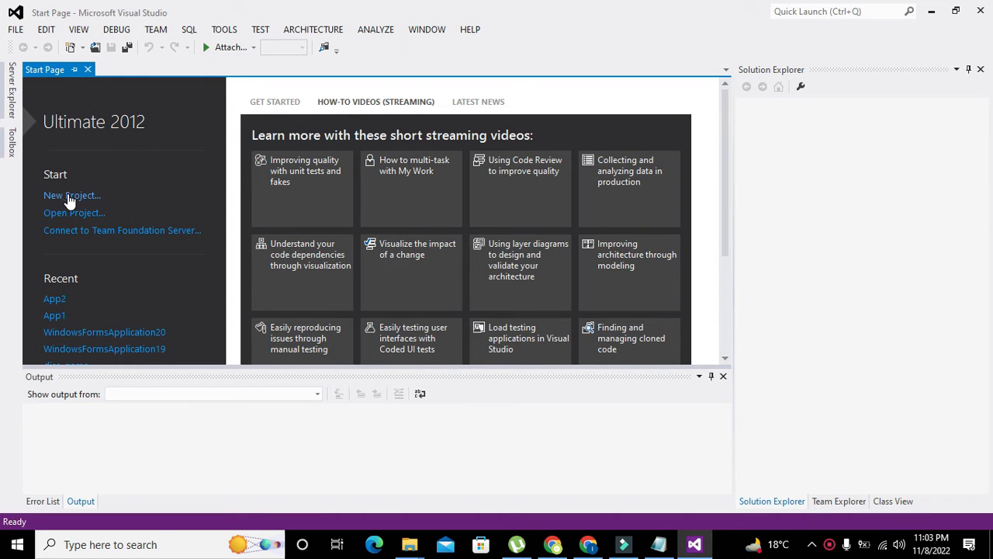
Step: Create a Visual Basic Windows Forms Application project named WindowsApplication27
{"action": "left_click", "coordinate": [71, 195]}
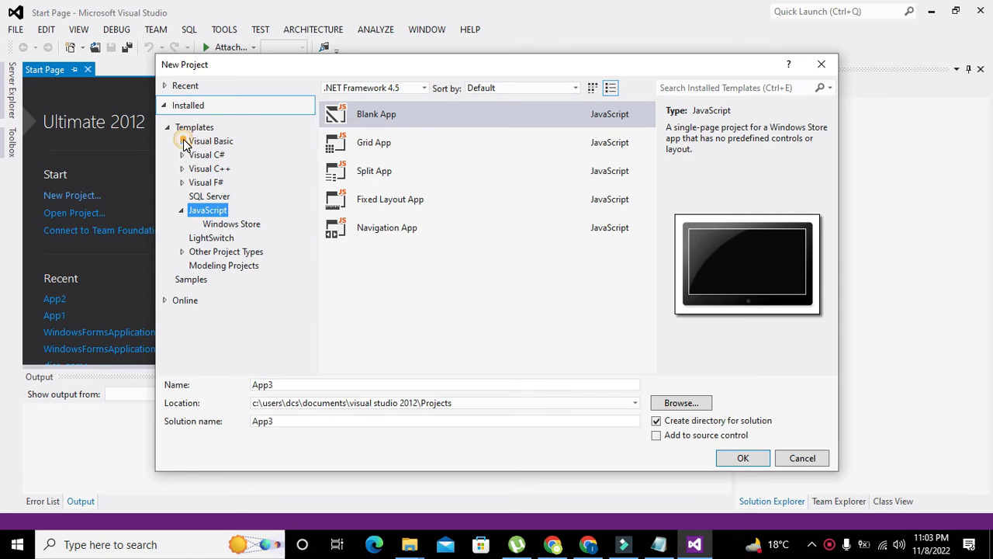
{"action": "left_click", "coordinate": [183, 141]}
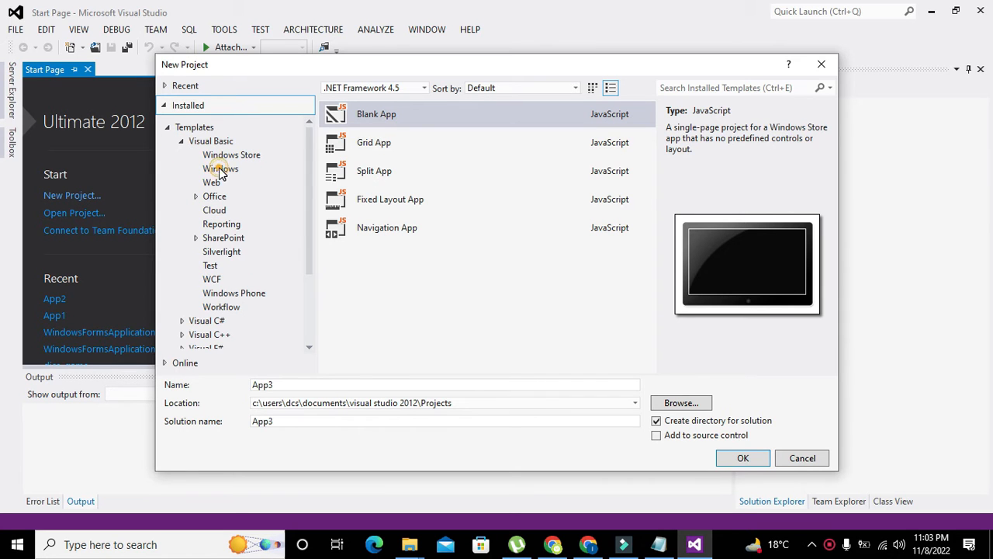
{"action": "left_click", "coordinate": [221, 168]}
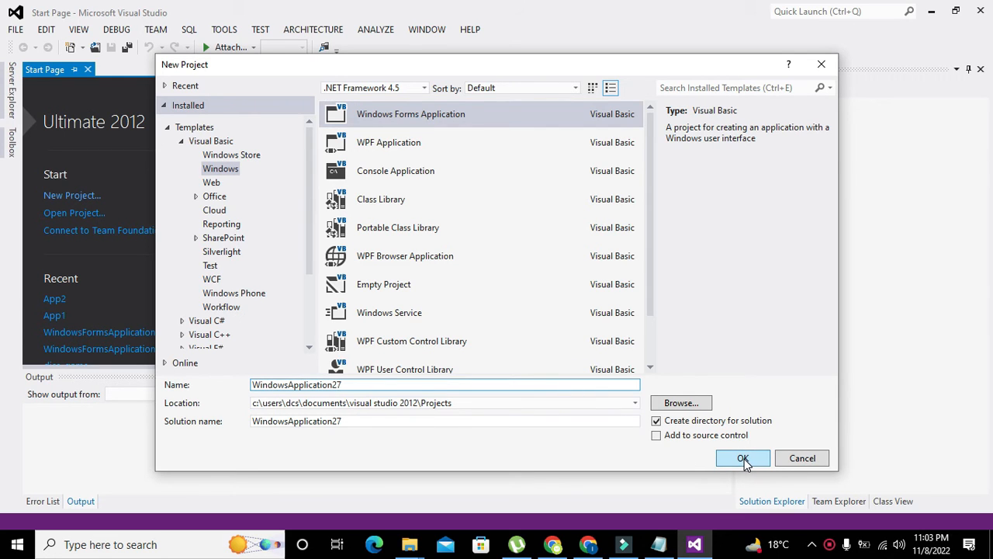
{"action": "left_click", "coordinate": [742, 458]}
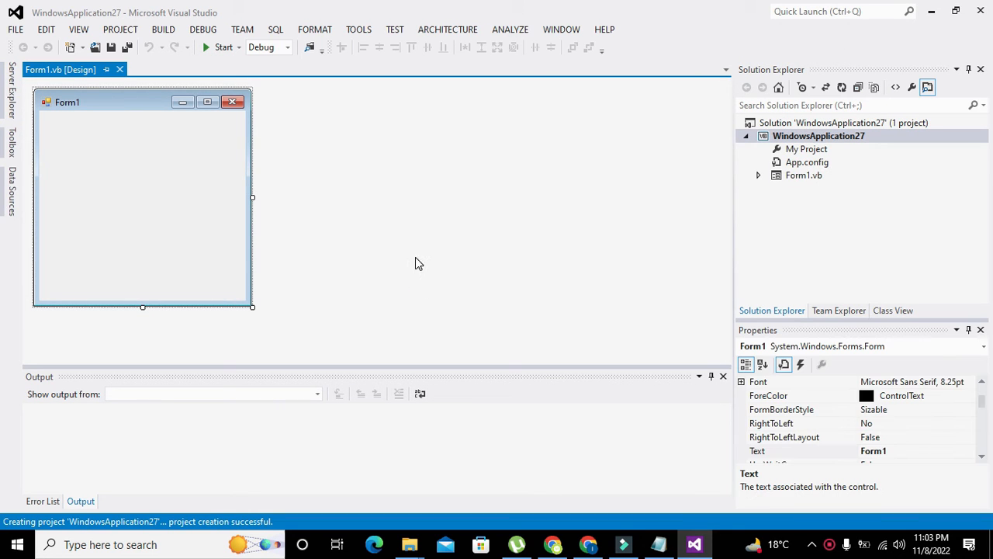
Step: Widen Form1 to about 775 wide and add an enlarged Button1 at its top-left corner
{"action": "left_click_drag", "start_coordinate": [252, 196], "coordinate": [594, 196]}
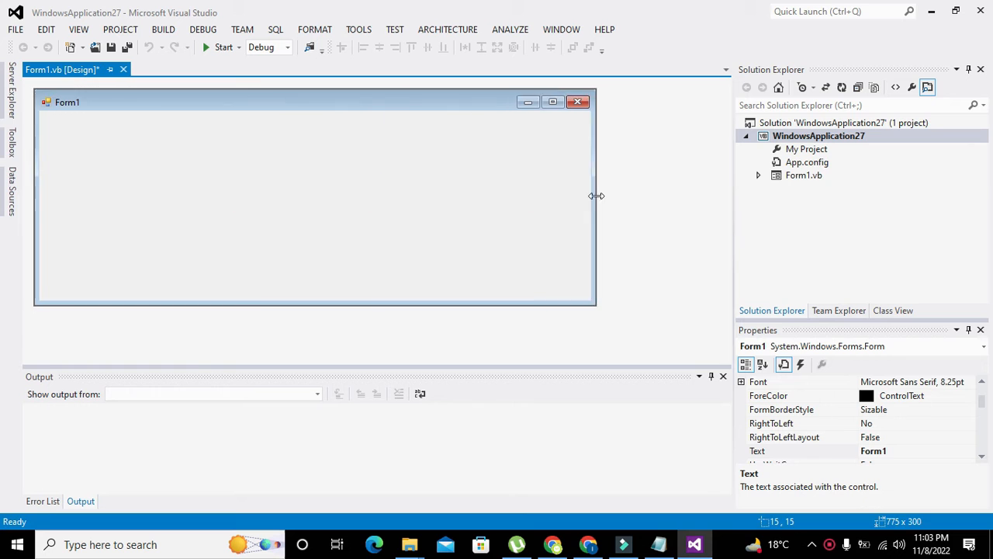
{"action": "left_click", "coordinate": [11, 144]}
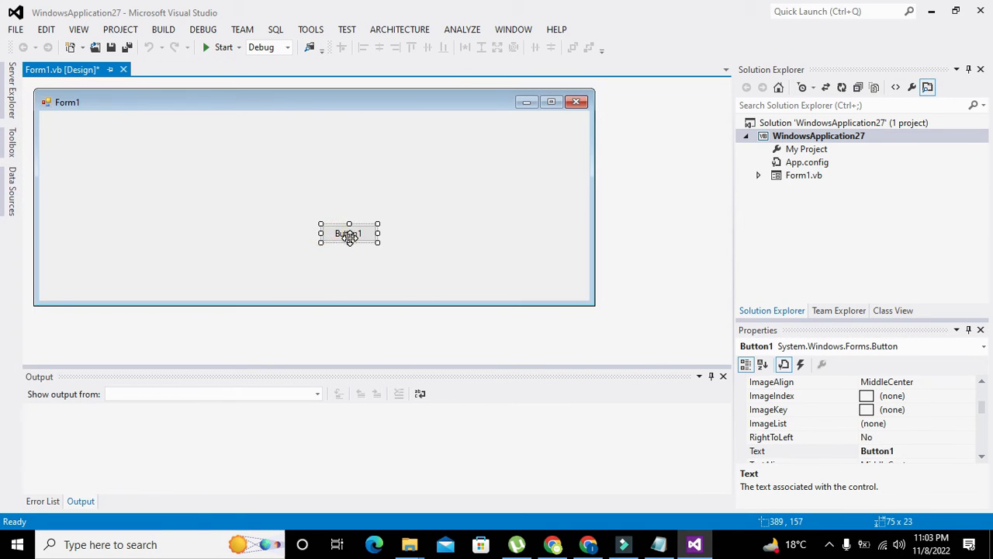
{"action": "left_click_drag", "start_coordinate": [348, 233], "coordinate": [180, 166]}
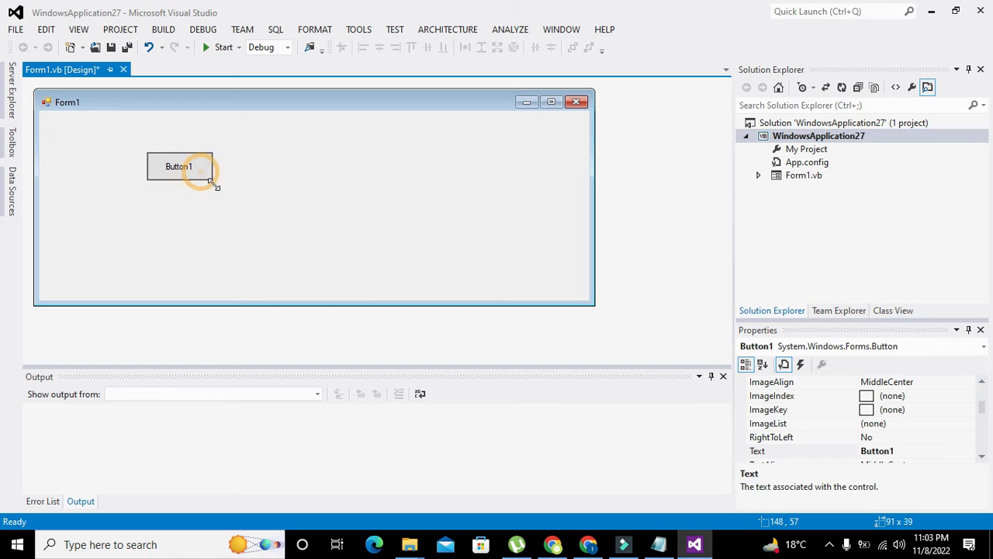
{"action": "left_click_drag", "start_coordinate": [178, 166], "coordinate": [103, 144]}
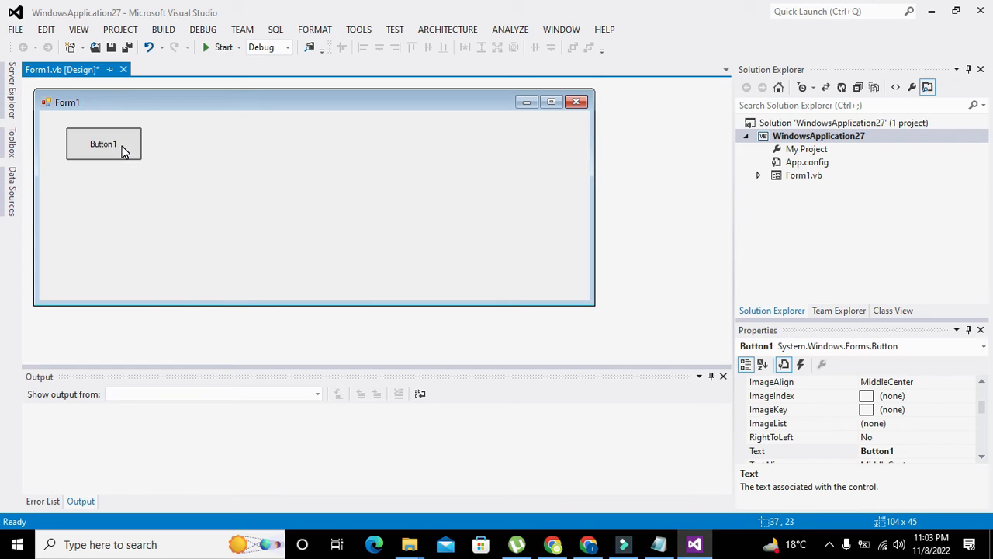
{"action": "left_click_drag", "start_coordinate": [141, 165], "coordinate": [160, 162]}
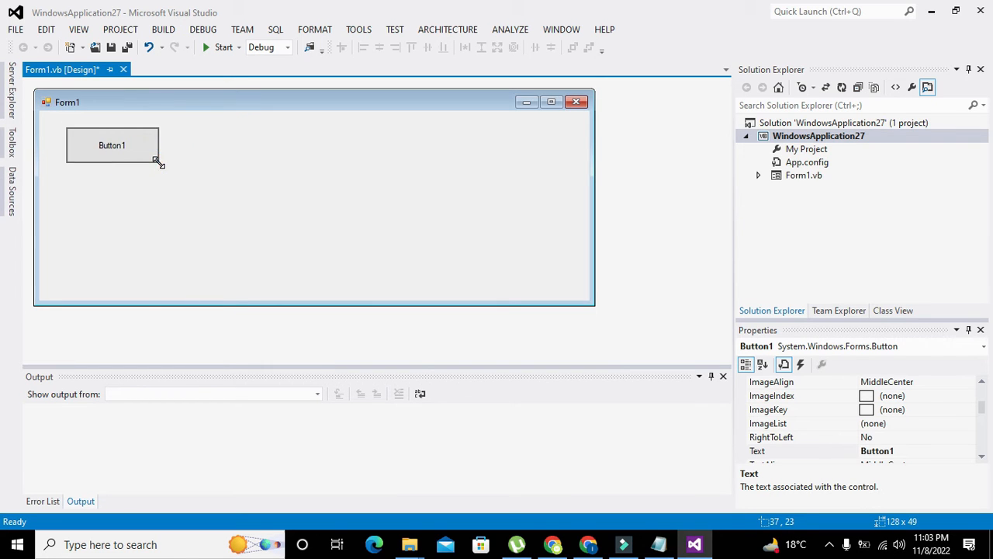
{"action": "left_click", "coordinate": [112, 145]}
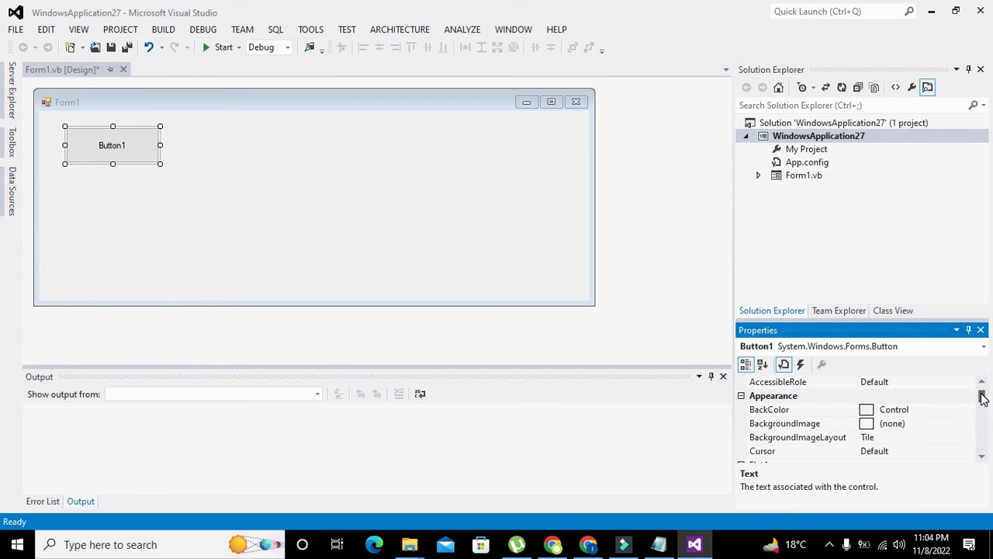
Step: Import the dice photo from Desktop\dice as Button1's BackgroundImage
{"action": "left_click", "coordinate": [784, 423]}
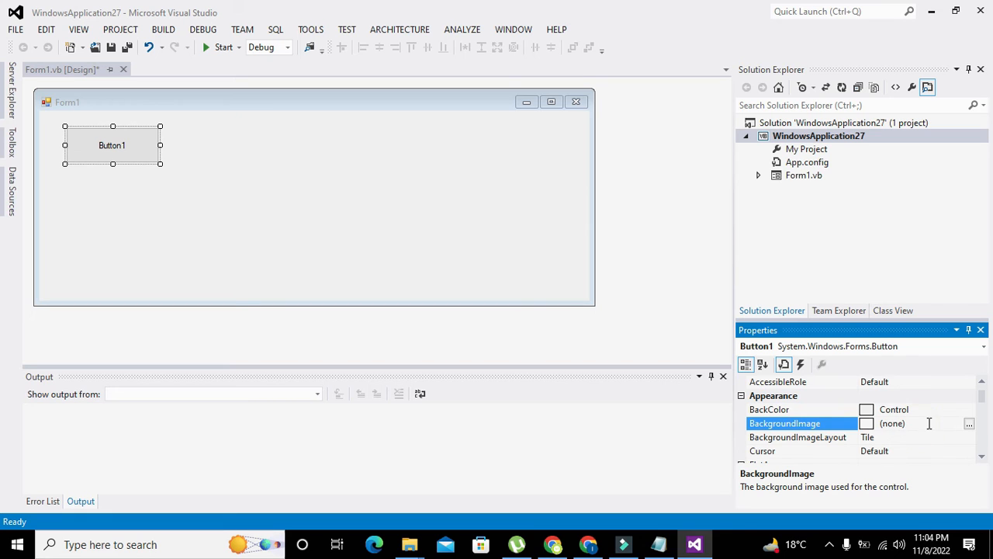
{"action": "left_click", "coordinate": [969, 424]}
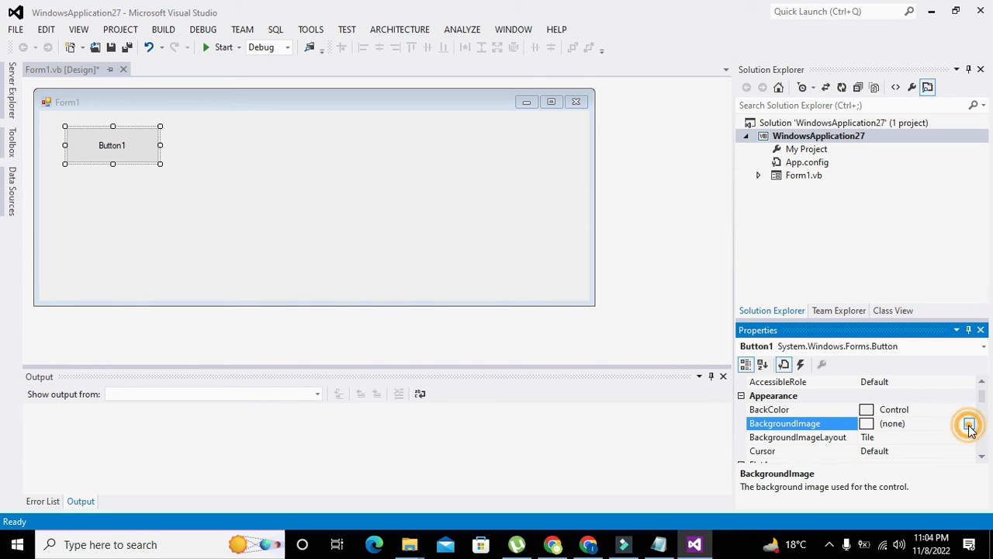
{"action": "left_click", "coordinate": [968, 423]}
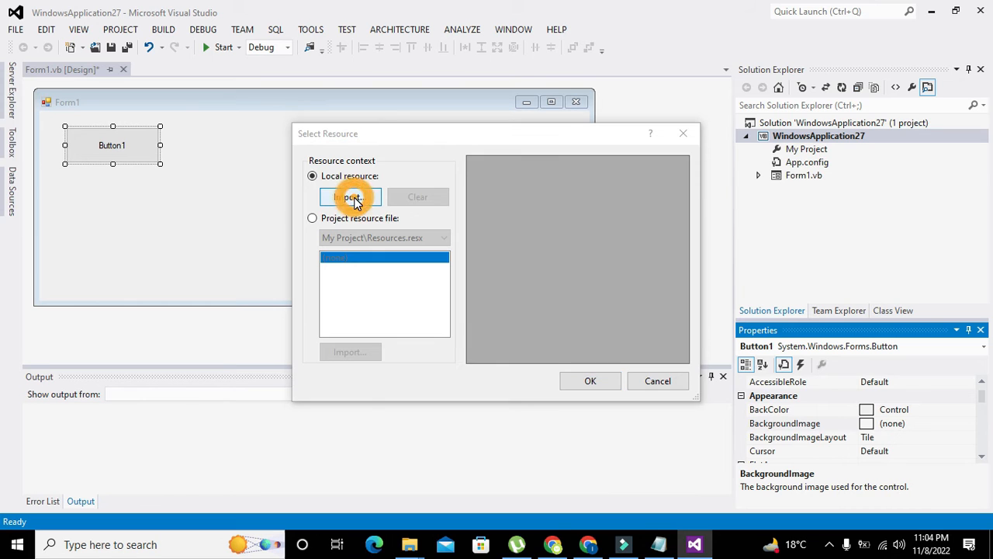
{"action": "left_click", "coordinate": [350, 196]}
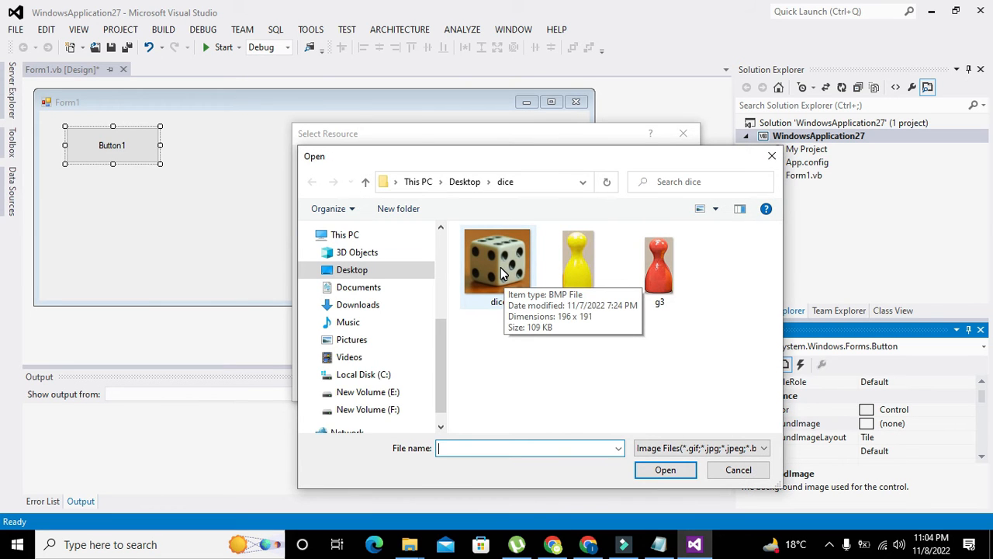
{"action": "left_click", "coordinate": [499, 264]}
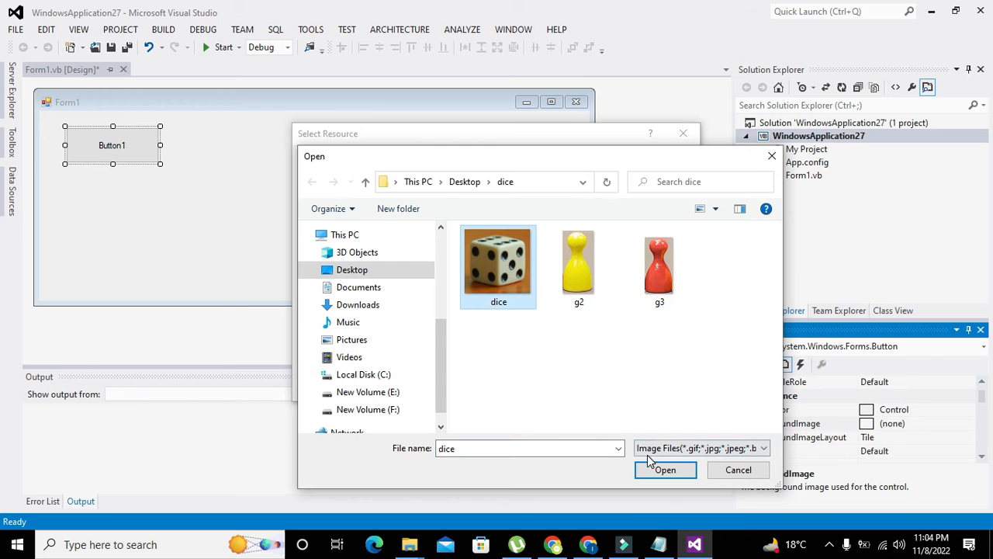
{"action": "left_click", "coordinate": [665, 470]}
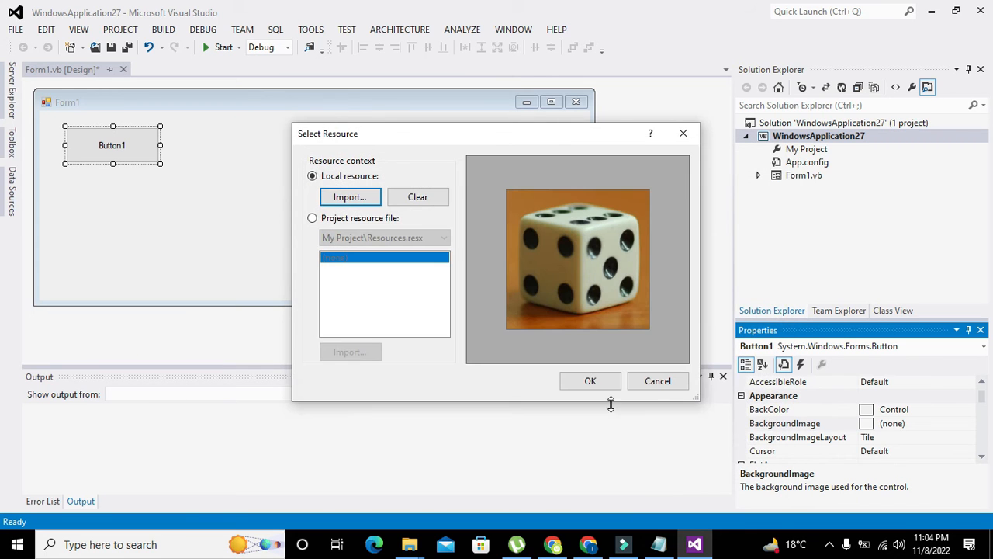
{"action": "left_click", "coordinate": [589, 381]}
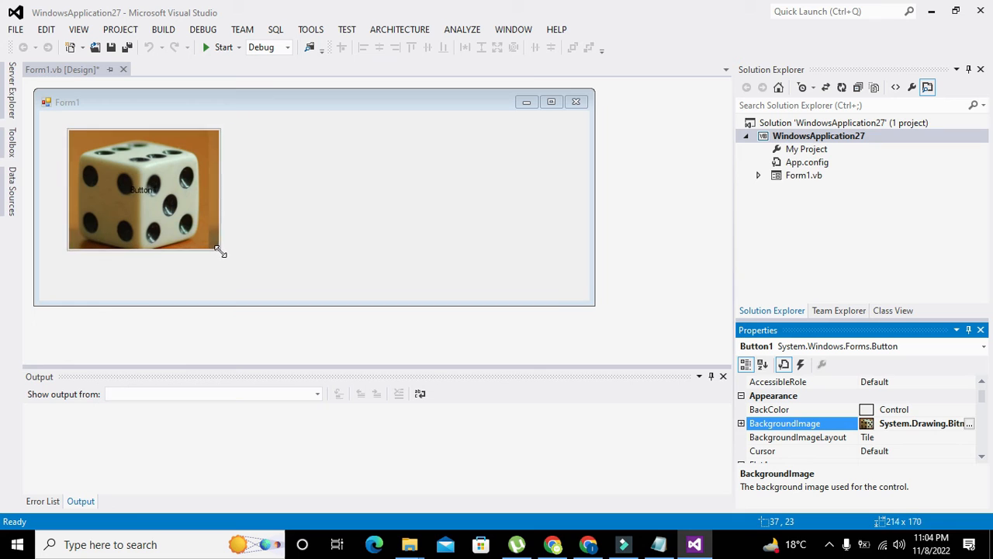
Step: Enlarge Button1, then shrink it so only a single dice shows
{"action": "left_click_drag", "start_coordinate": [221, 250], "coordinate": [299, 233]}
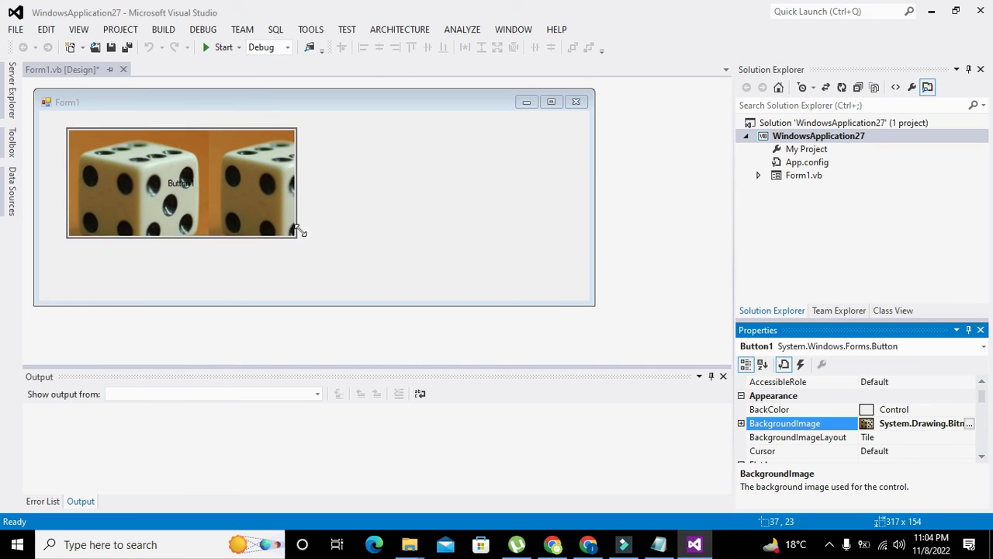
{"action": "left_click_drag", "start_coordinate": [301, 230], "coordinate": [204, 215]}
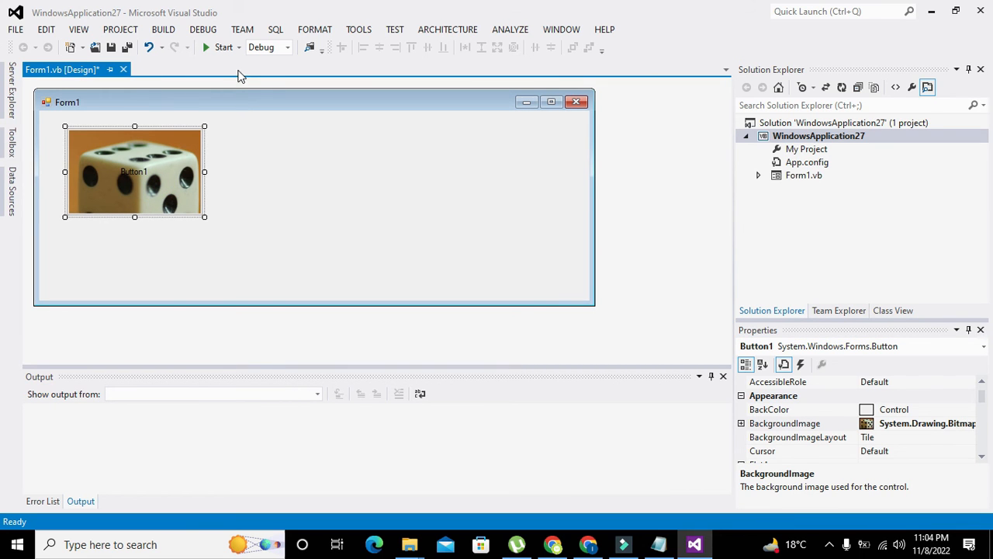
Step: Run the app to view the dice button on Form1, then stop debugging
{"action": "left_click", "coordinate": [223, 48]}
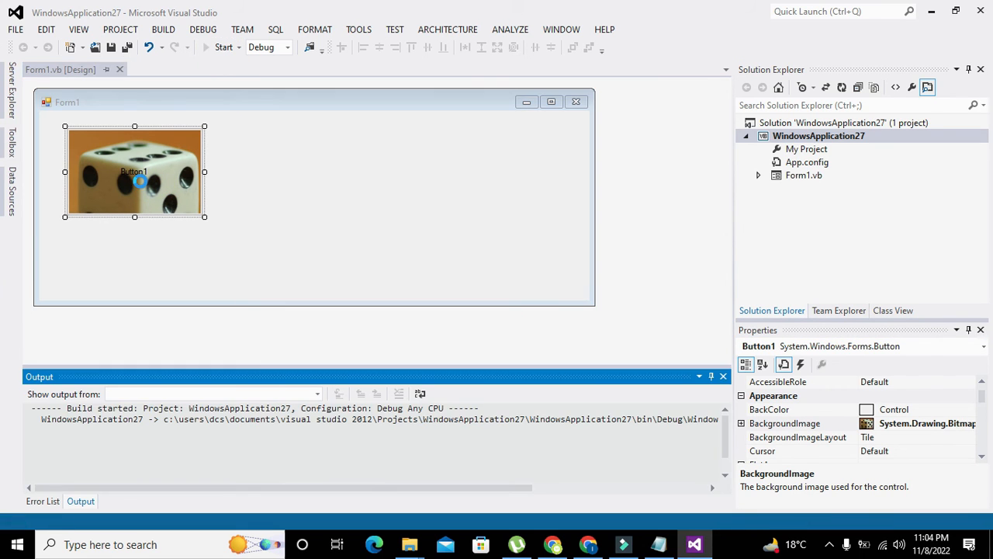
{"action": "left_click", "coordinate": [225, 47]}
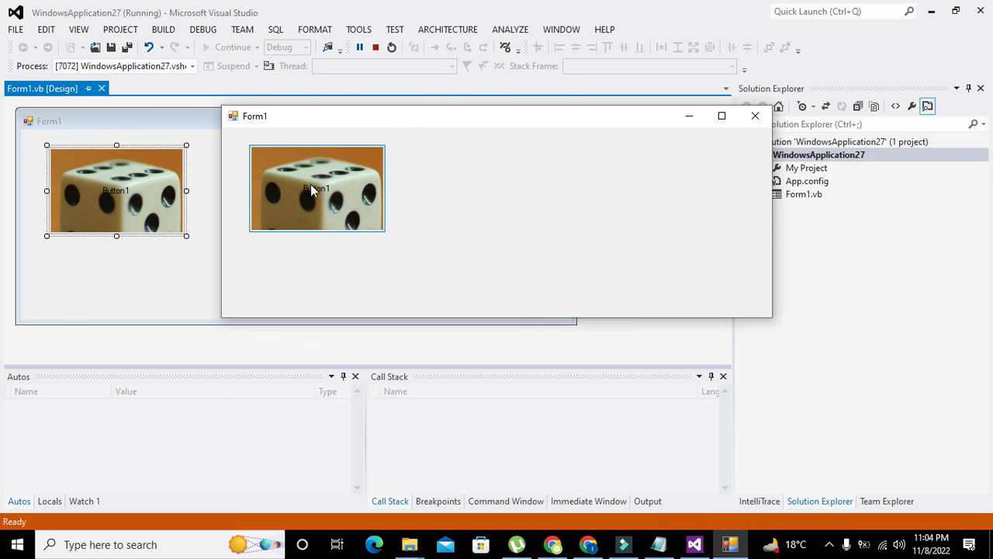
{"action": "mouse_move", "coordinate": [304, 184]}
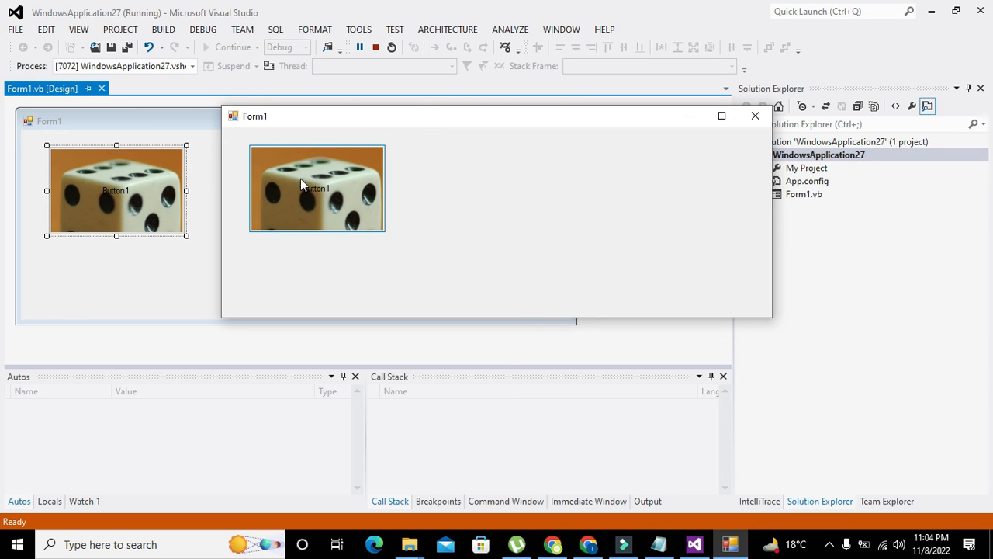
{"action": "mouse_move", "coordinate": [328, 189]}
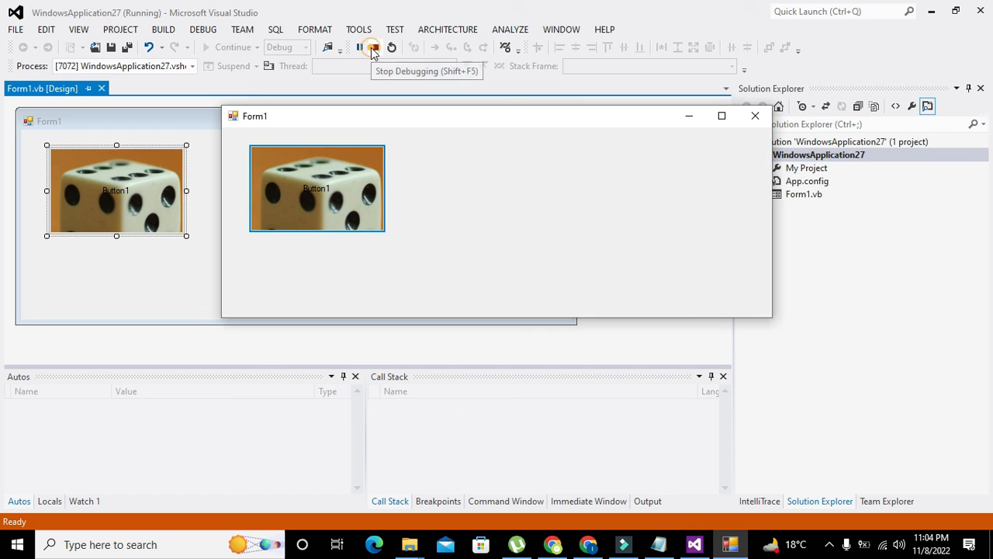
{"action": "left_click", "coordinate": [371, 47]}
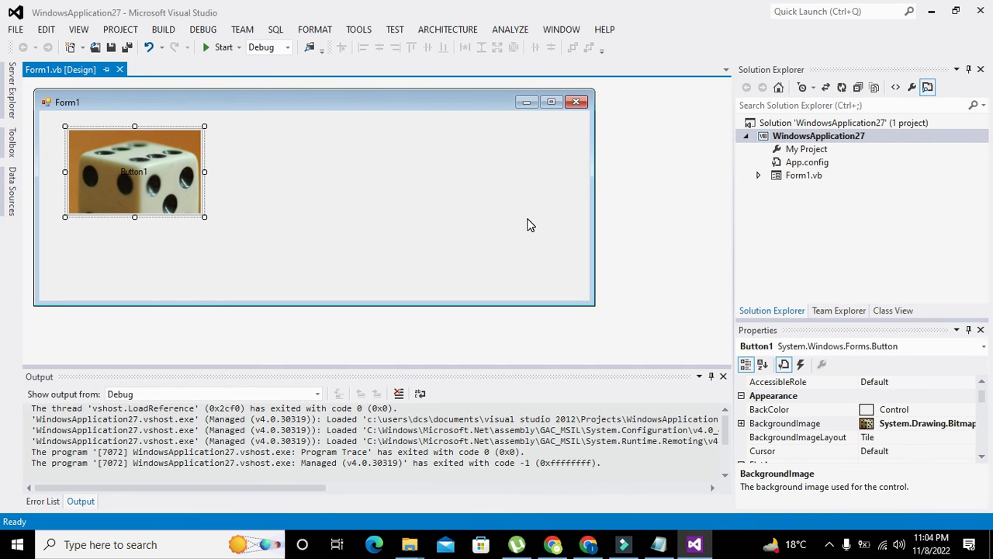